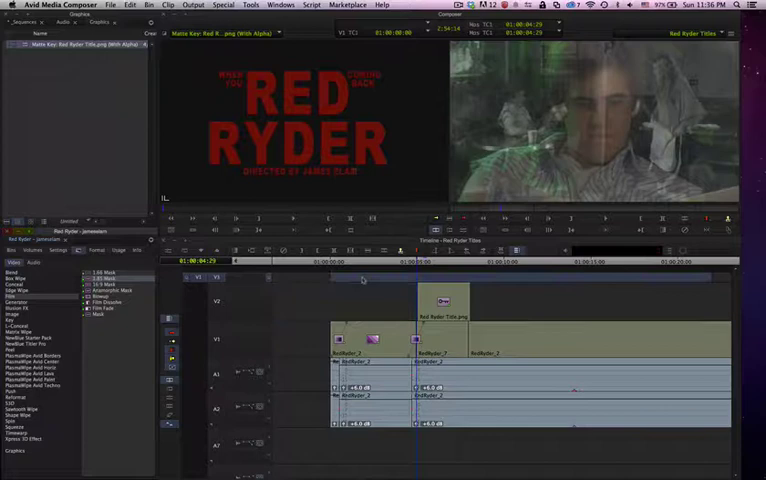
click(524, 262)
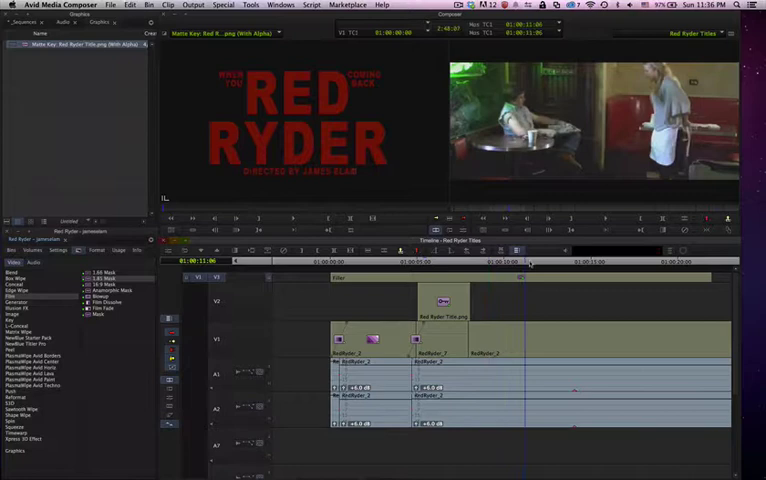